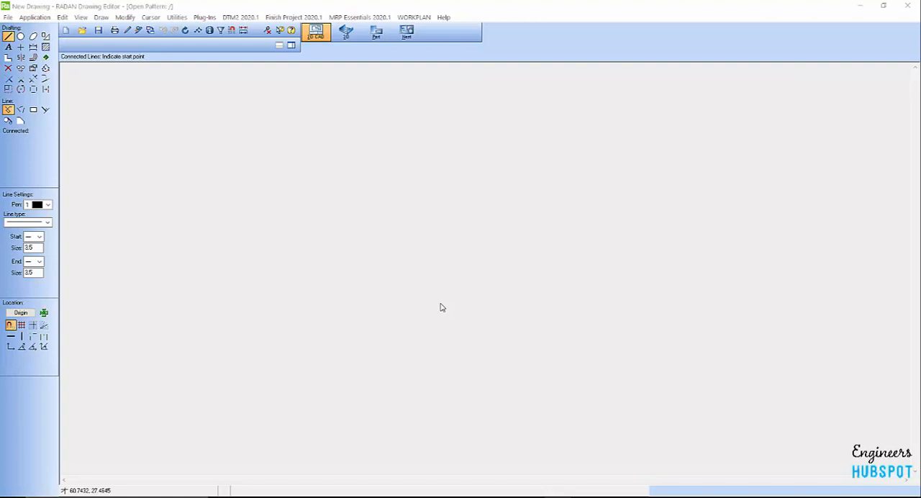
{"action": "mouse_move", "coordinate": [501, 321]}
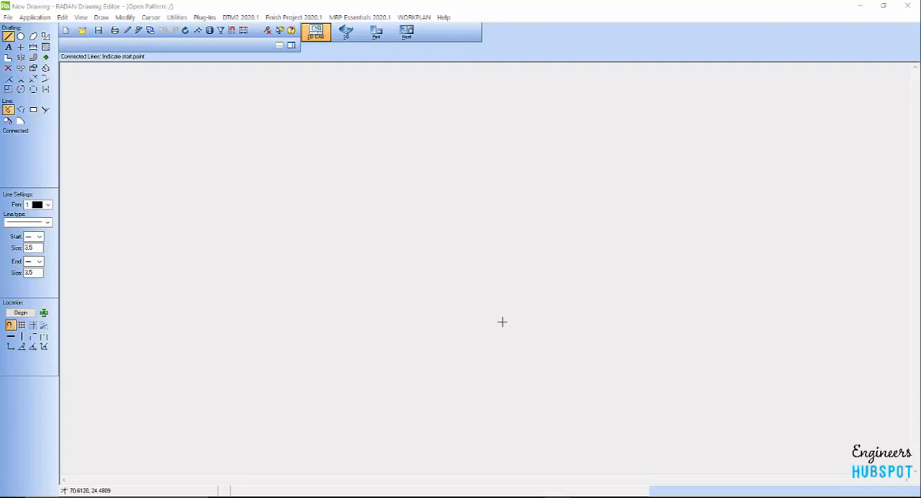
{"action": "mouse_move", "coordinate": [506, 321]}
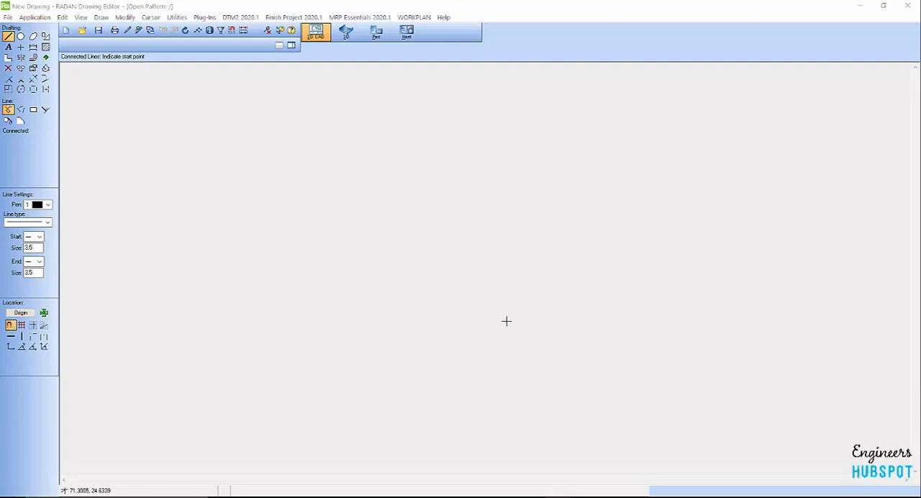
{"action": "mouse_move", "coordinate": [338, 223]}
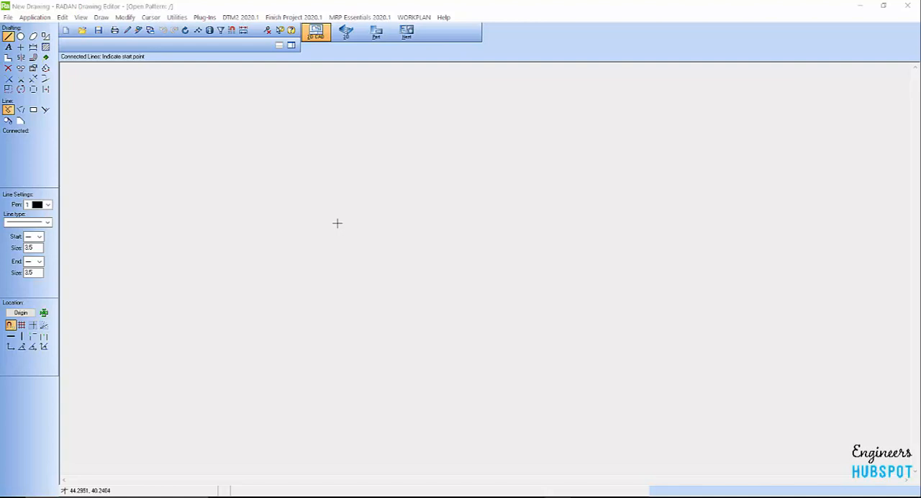
{"action": "mouse_move", "coordinate": [347, 275]}
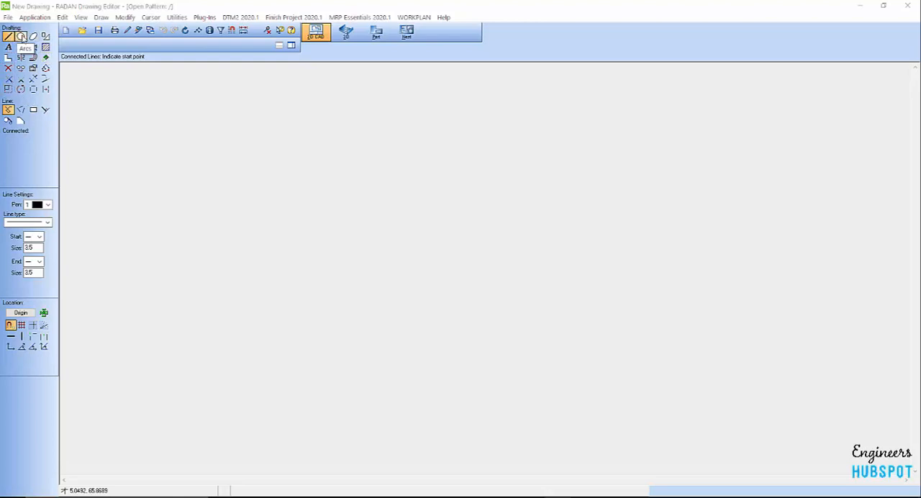
{"action": "mouse_move", "coordinate": [46, 47]}
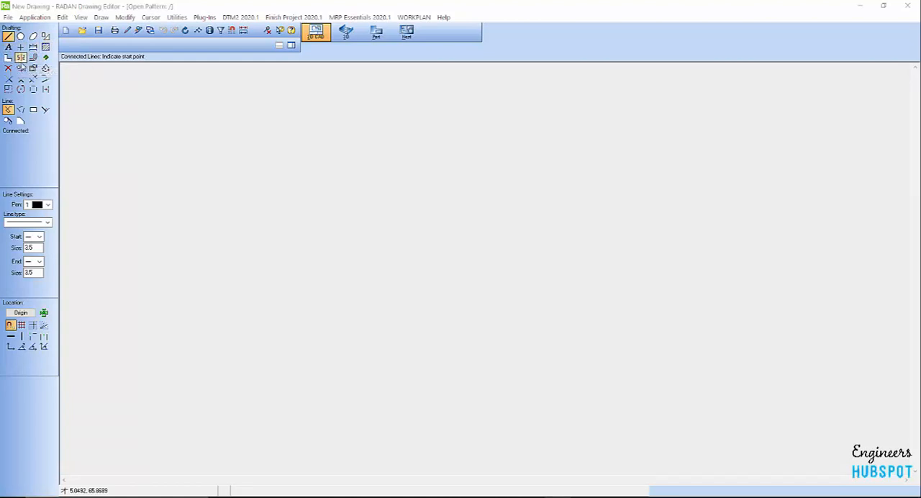
{"action": "mouse_move", "coordinate": [21, 87]}
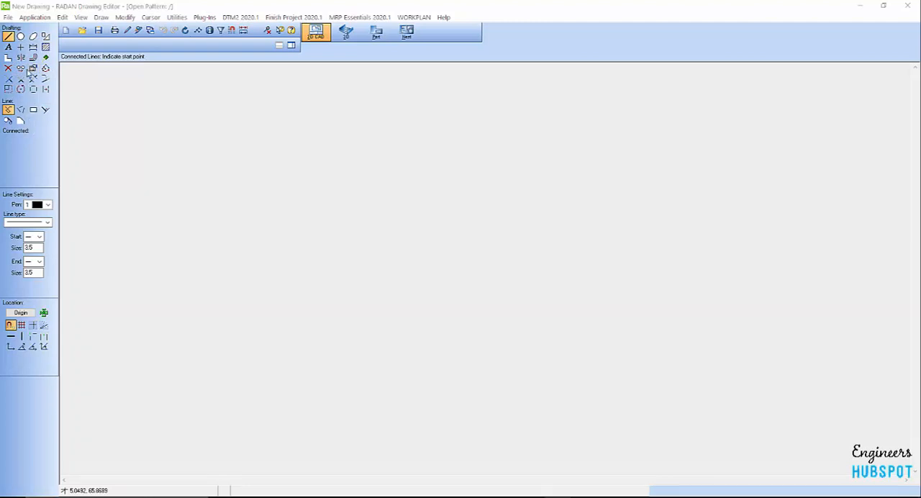
{"action": "mouse_move", "coordinate": [283, 278]}
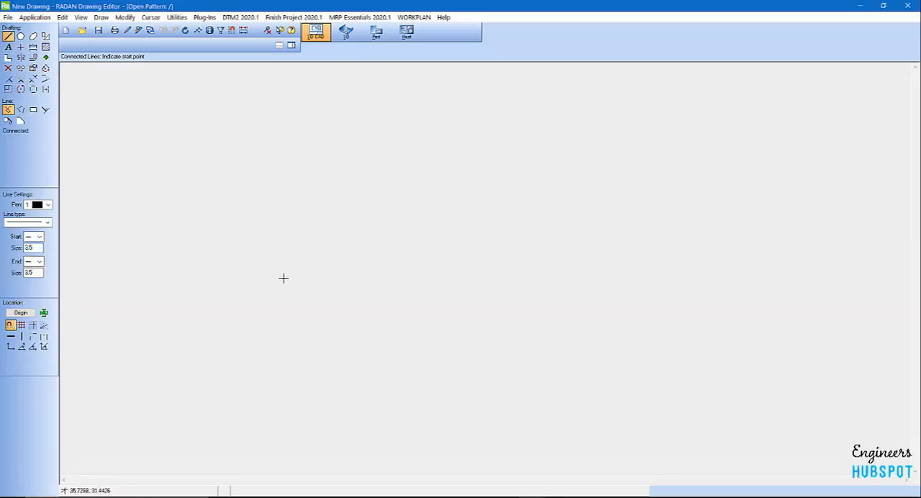
{"action": "mouse_move", "coordinate": [8, 110]}
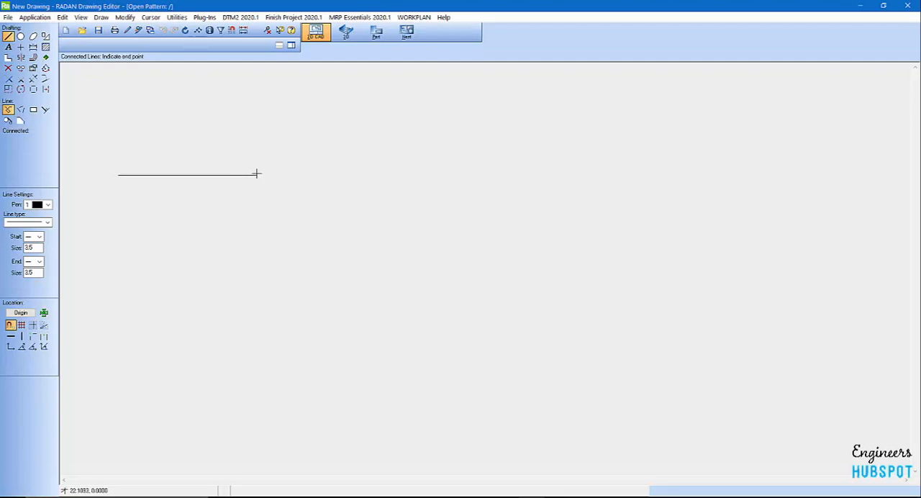
After trial line clicks, draw a Length 24 by Height 12 rectangle near the drawing centre.
{"action": "left_click", "coordinate": [558, 288]}
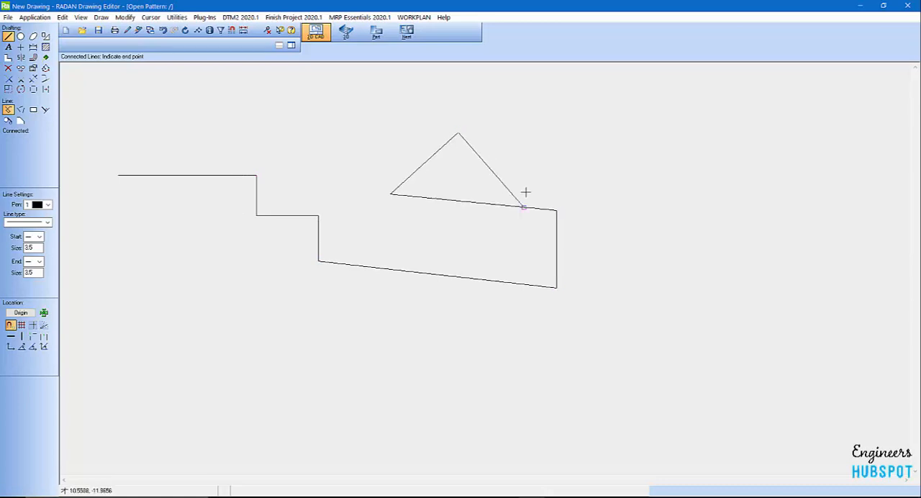
{"action": "left_click", "coordinate": [524, 209]}
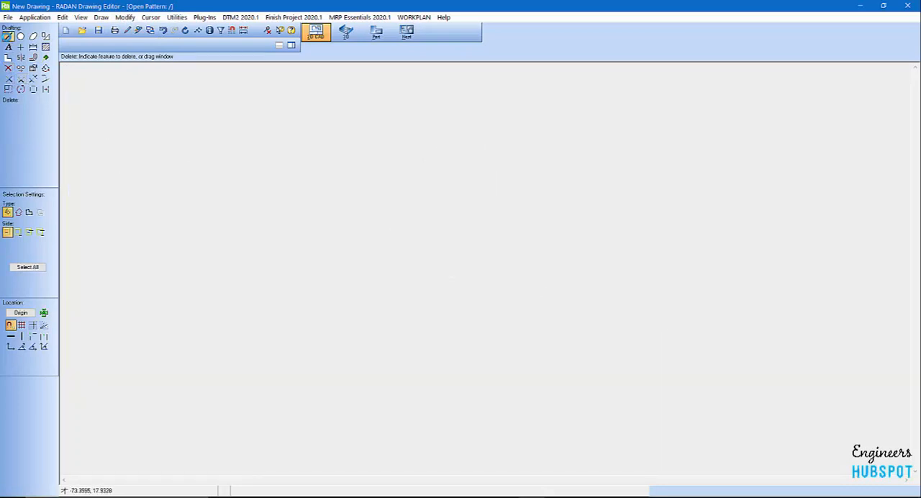
{"action": "left_click", "coordinate": [8, 36]}
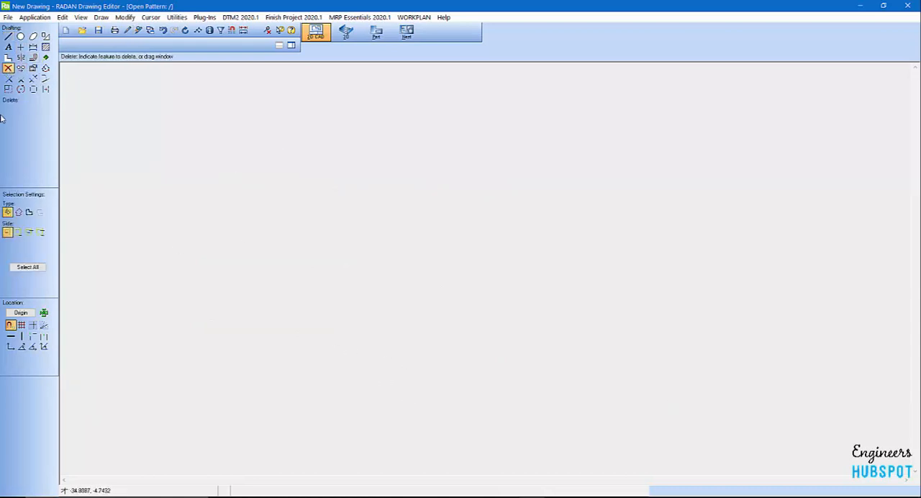
{"action": "mouse_move", "coordinate": [55, 39]}
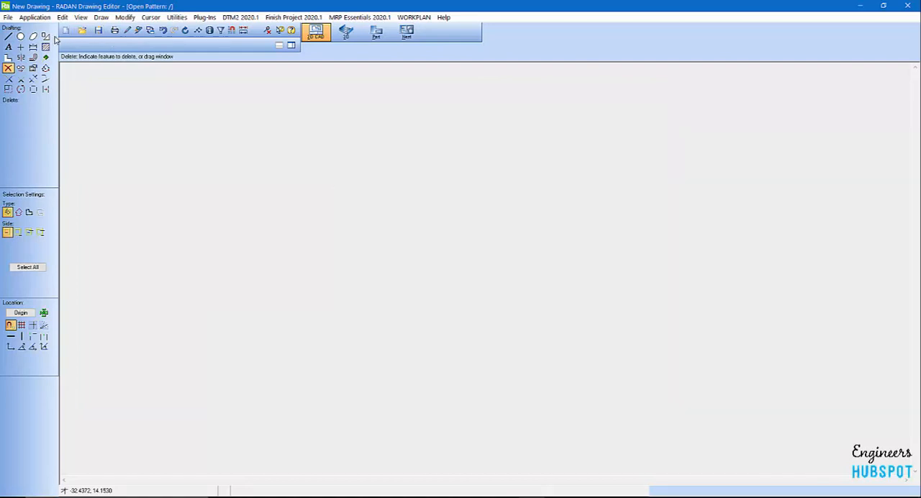
{"action": "mouse_move", "coordinate": [46, 36]}
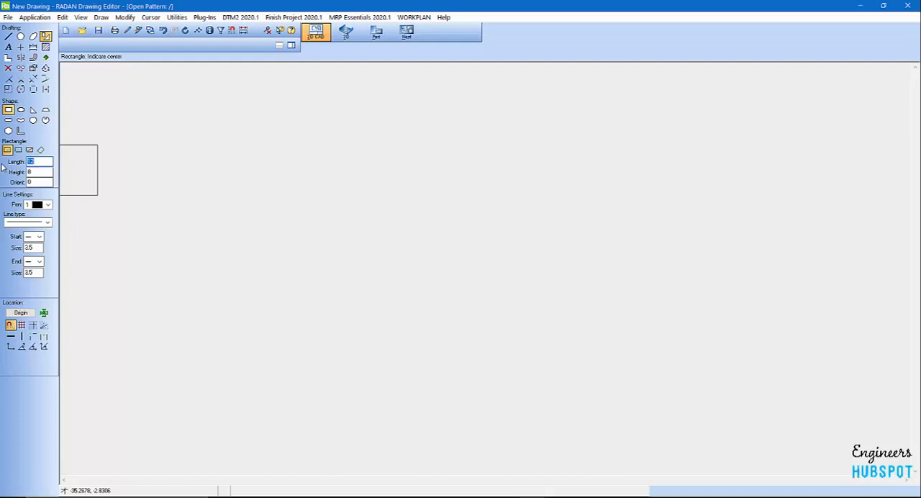
{"action": "type", "text": "24."}
{"action": "left_click", "coordinate": [40, 172]}
{"action": "type", "text": "12"}
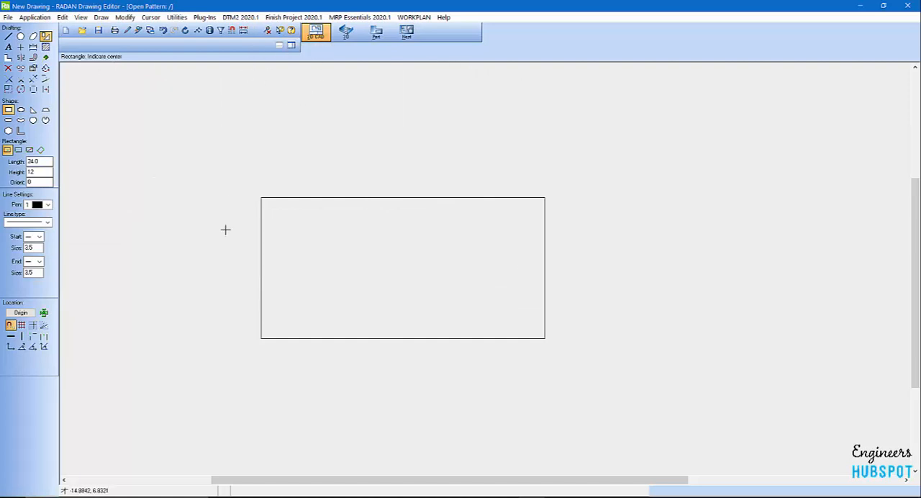
{"action": "mouse_move", "coordinate": [155, 175]}
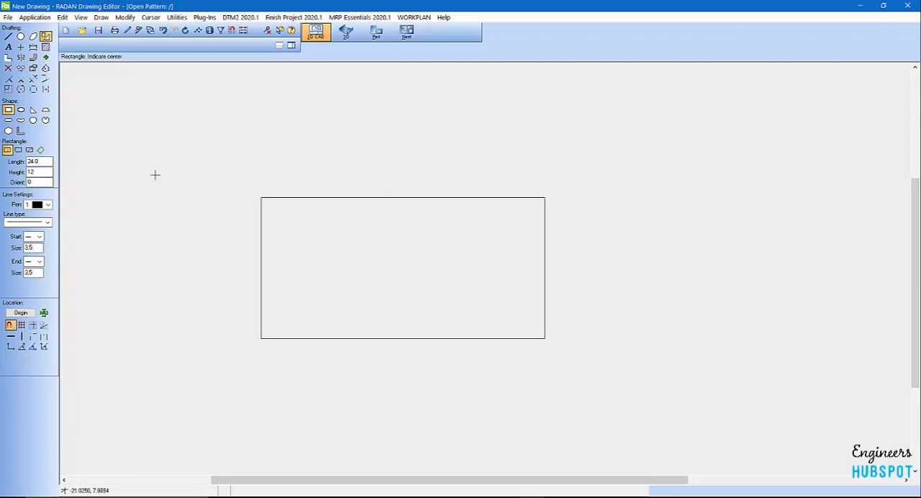
{"action": "mouse_move", "coordinate": [283, 105]}
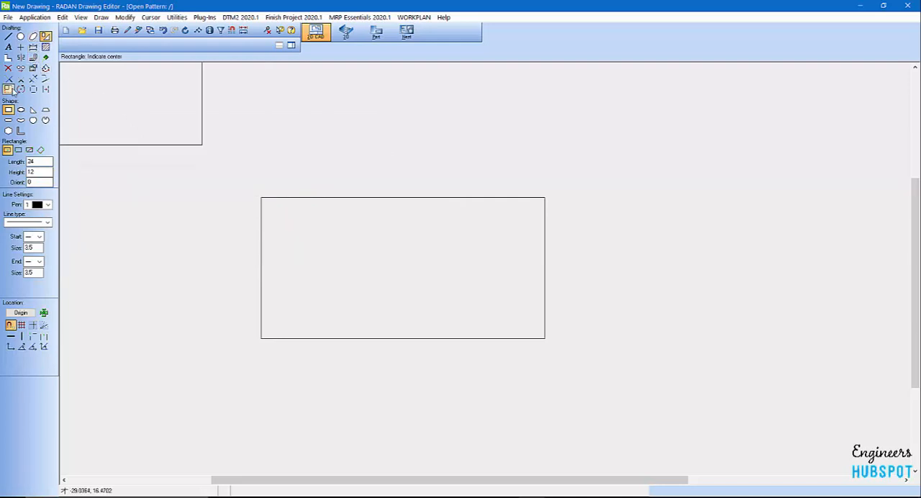
Leave rectangle drawing and bring up the Notches and corner details options.
{"action": "left_click", "coordinate": [9, 67]}
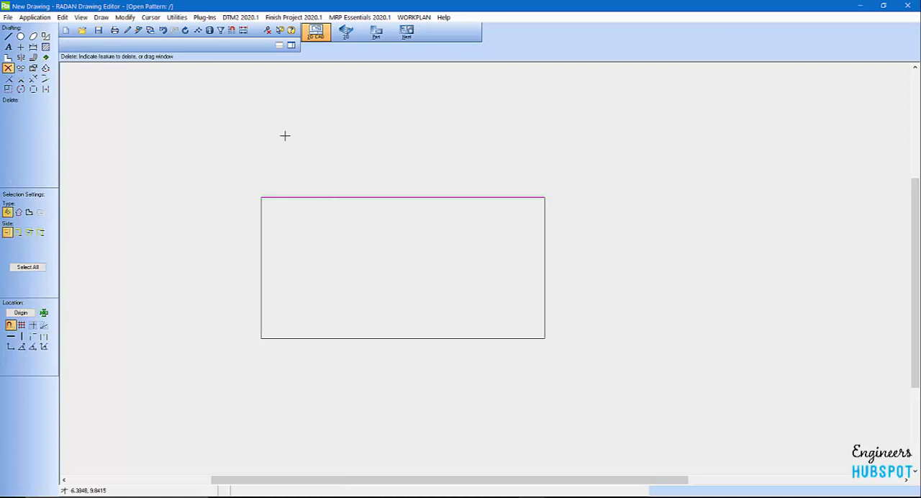
{"action": "mouse_move", "coordinate": [222, 105]}
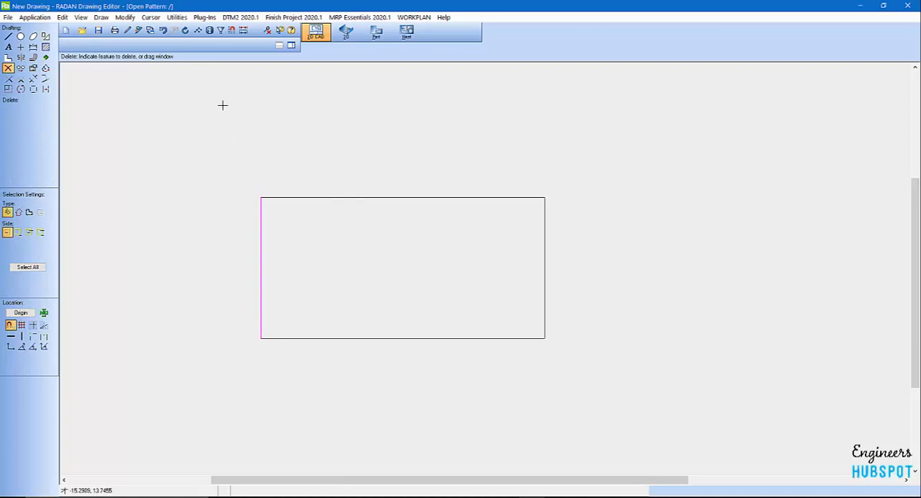
{"action": "mouse_move", "coordinate": [79, 63]}
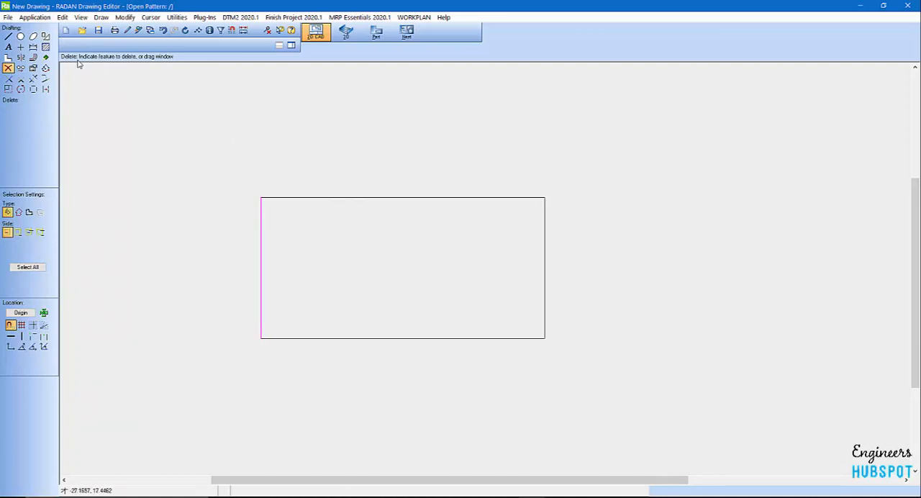
{"action": "mouse_move", "coordinate": [10, 57]}
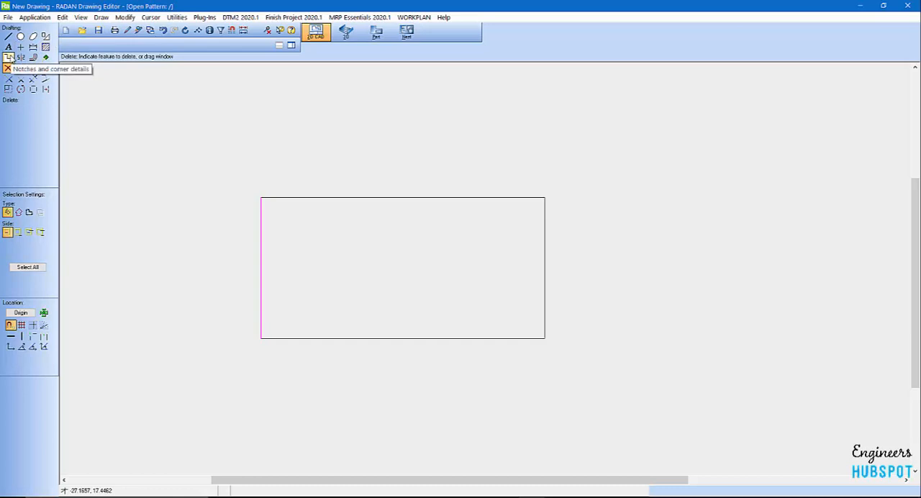
{"action": "left_click", "coordinate": [8, 56]}
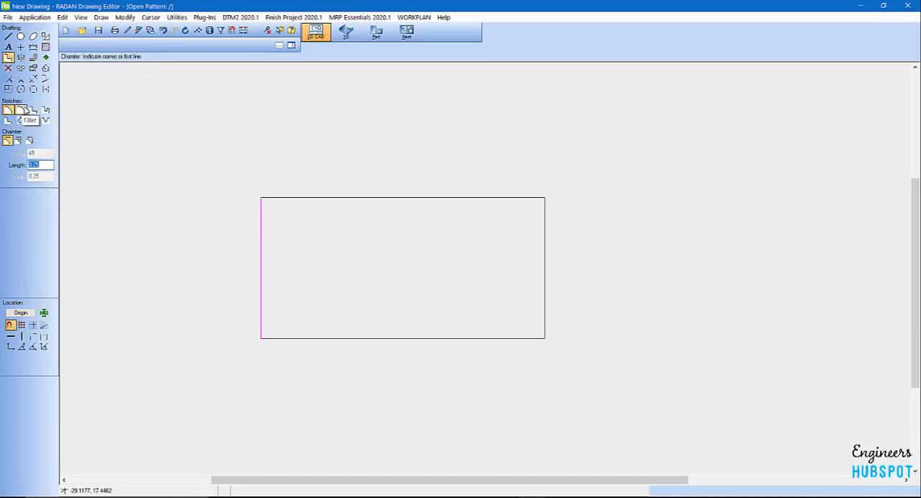
{"action": "mouse_move", "coordinate": [45, 110]}
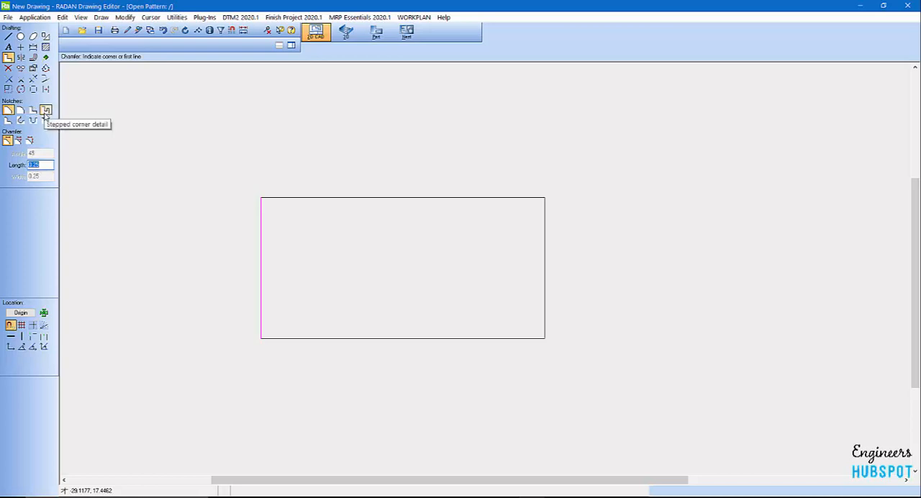
{"action": "mouse_move", "coordinate": [33, 119]}
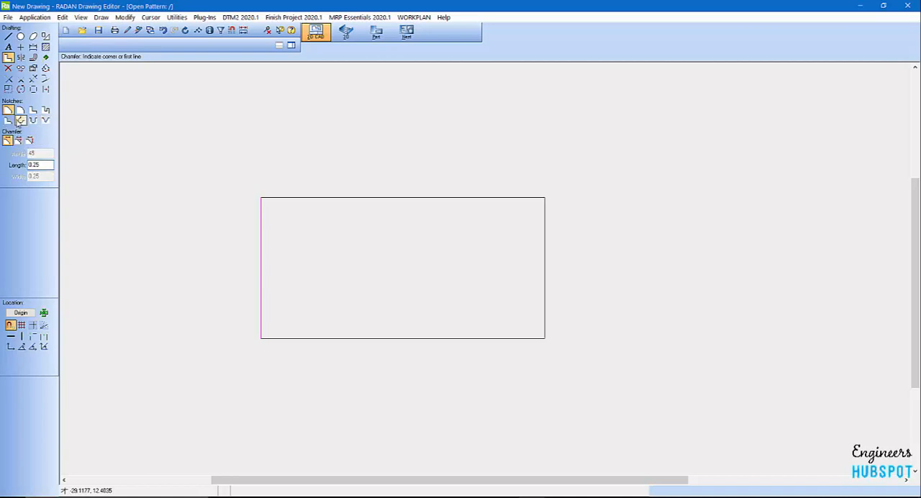
{"action": "mouse_move", "coordinate": [8, 120]}
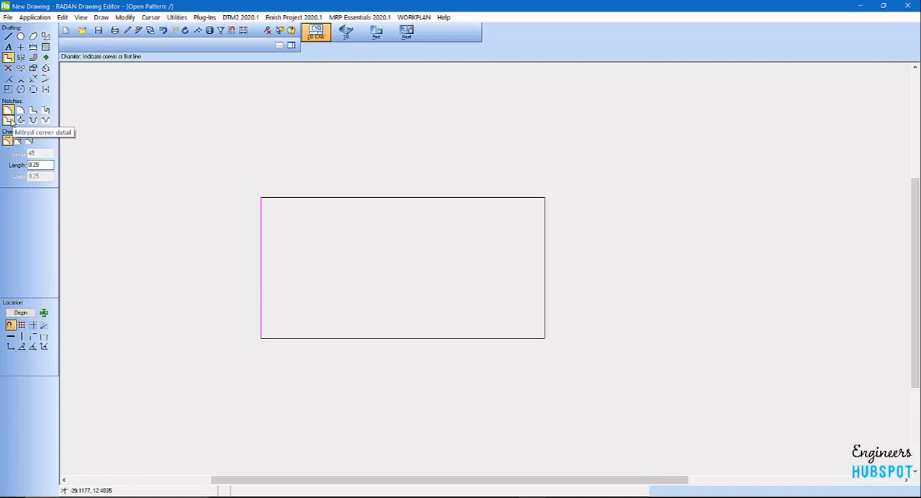
Notch each corner with a Mitred Corner detail, width 1.5 and chamfer 0.25.
{"action": "left_click", "coordinate": [8, 121]}
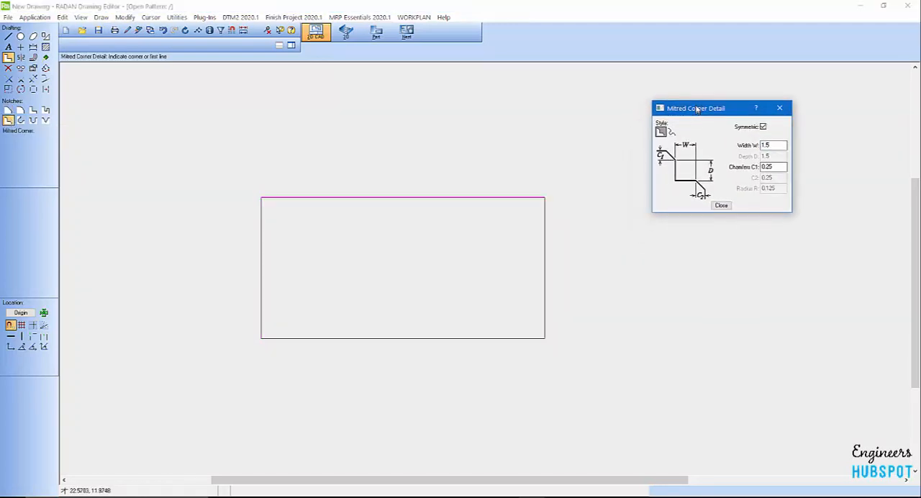
{"action": "left_click", "coordinate": [763, 125]}
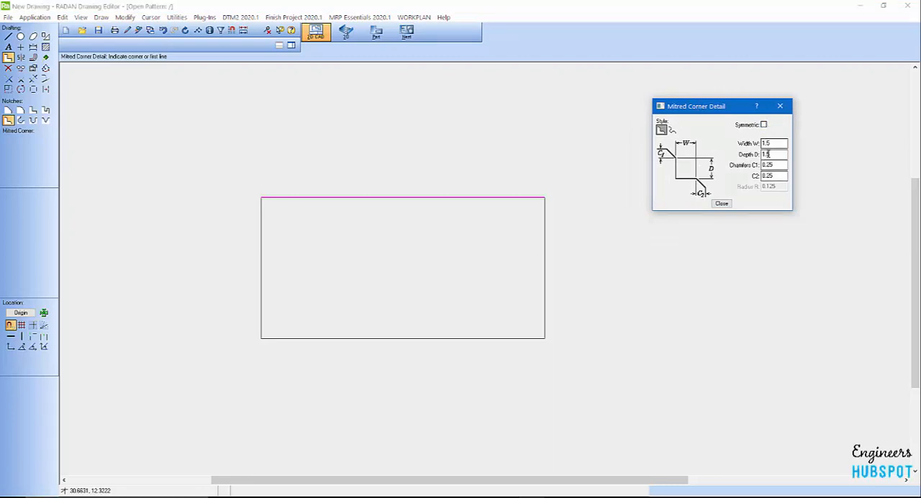
{"action": "left_click", "coordinate": [763, 124]}
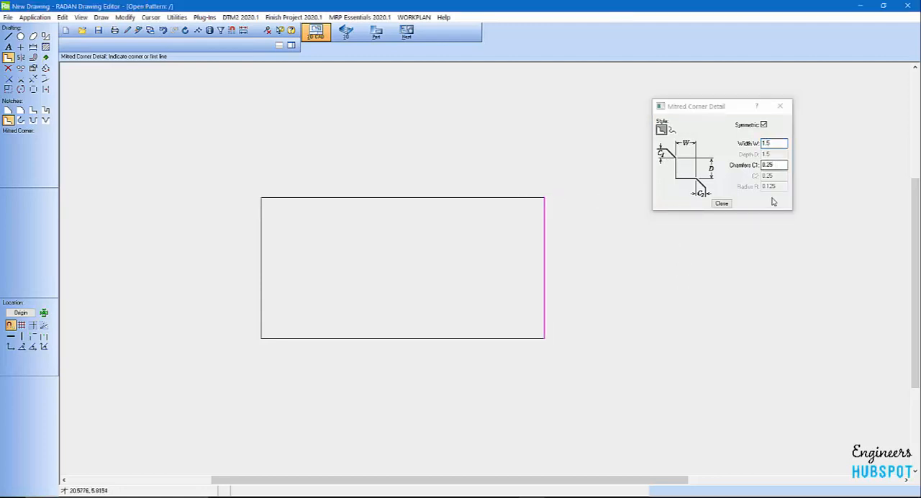
{"action": "left_click", "coordinate": [543, 334]}
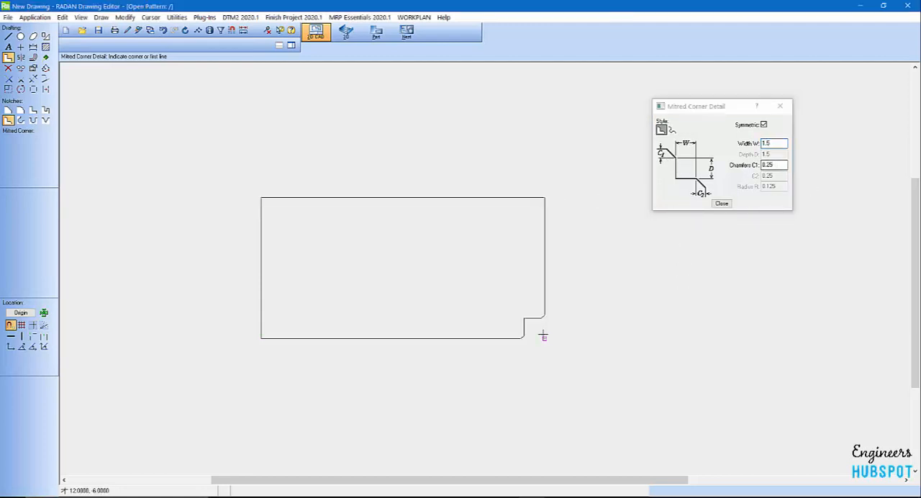
{"action": "left_click", "coordinate": [543, 313]}
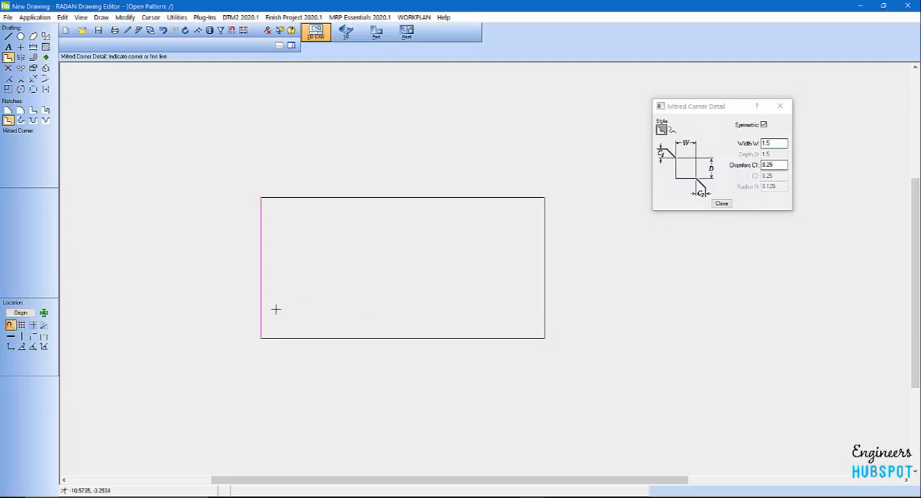
{"action": "left_click", "coordinate": [522, 200]}
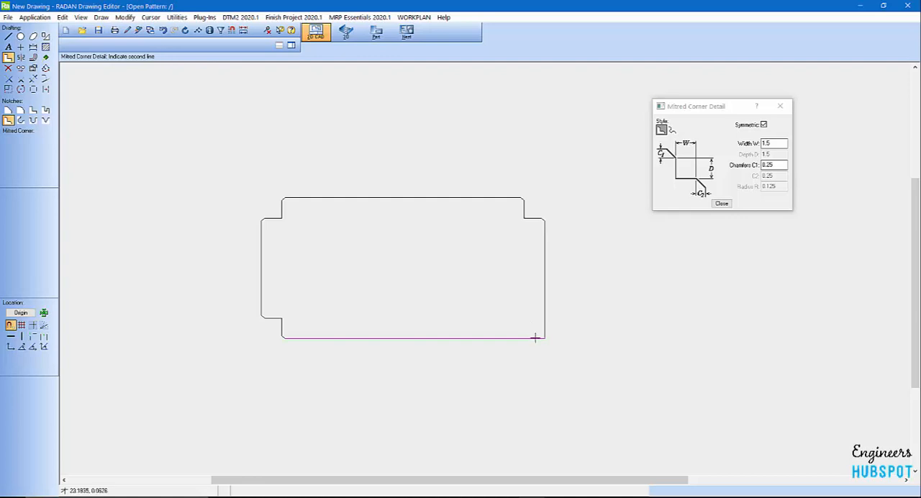
{"action": "left_click", "coordinate": [536, 337]}
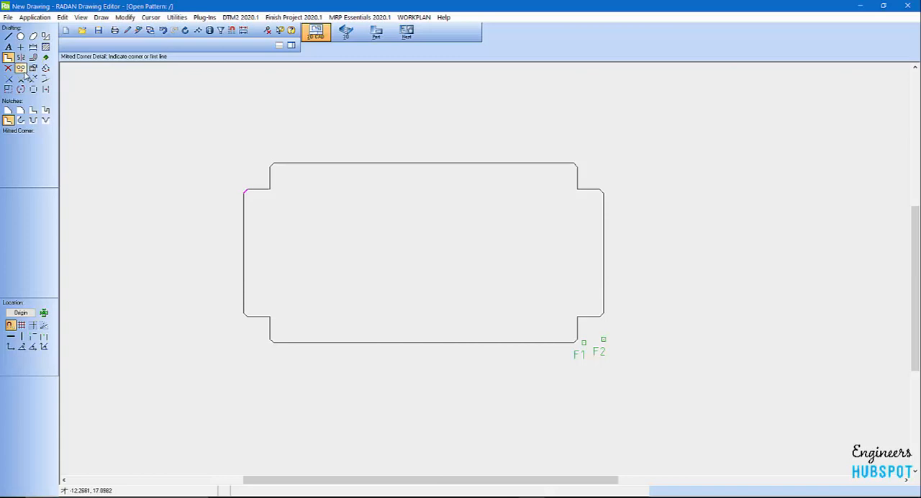
{"action": "mouse_move", "coordinate": [33, 68]}
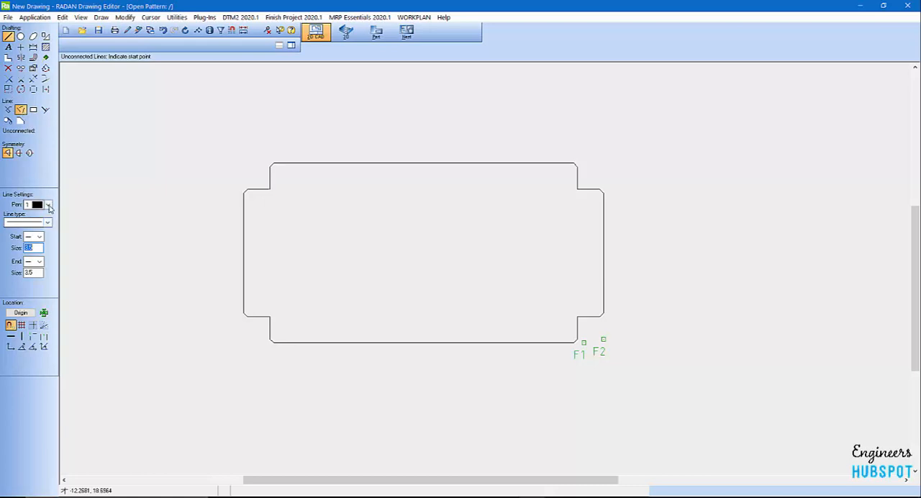
Switch to green Pen 3 and draw dash-dot bend lines along the flanges.
{"action": "left_click", "coordinate": [49, 205]}
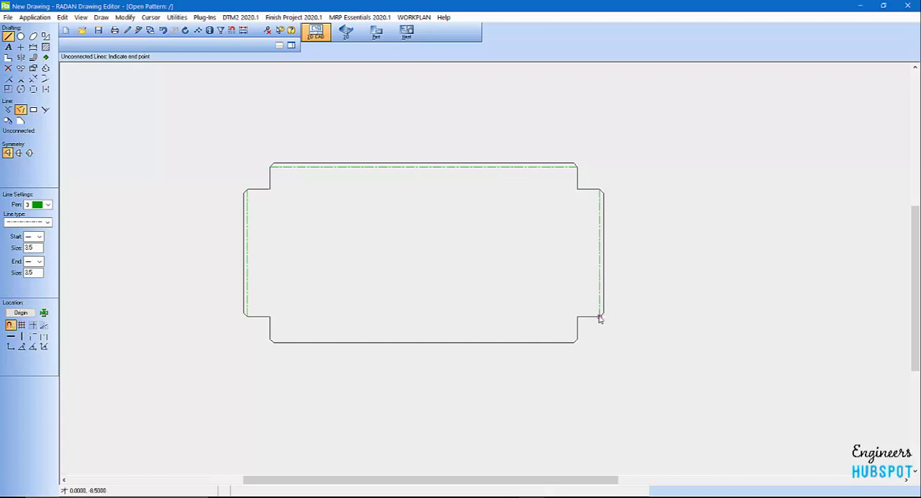
{"action": "left_click", "coordinate": [600, 318]}
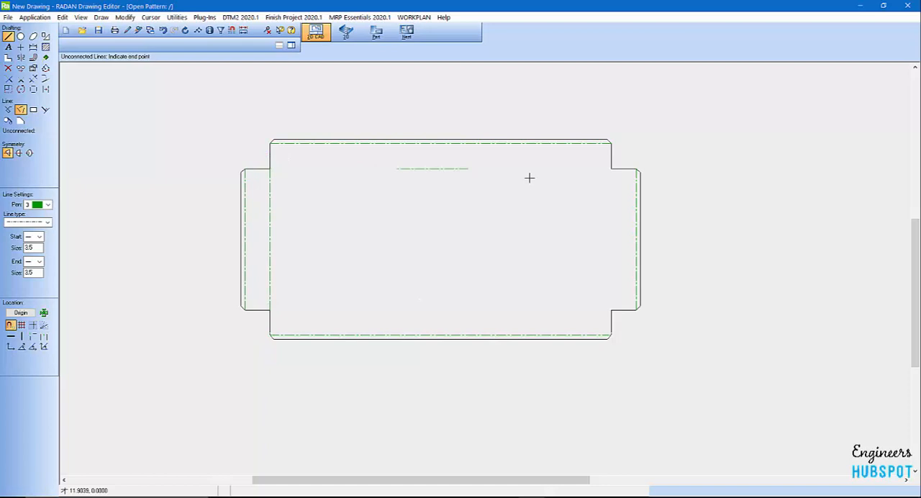
{"action": "left_click", "coordinate": [608, 171]}
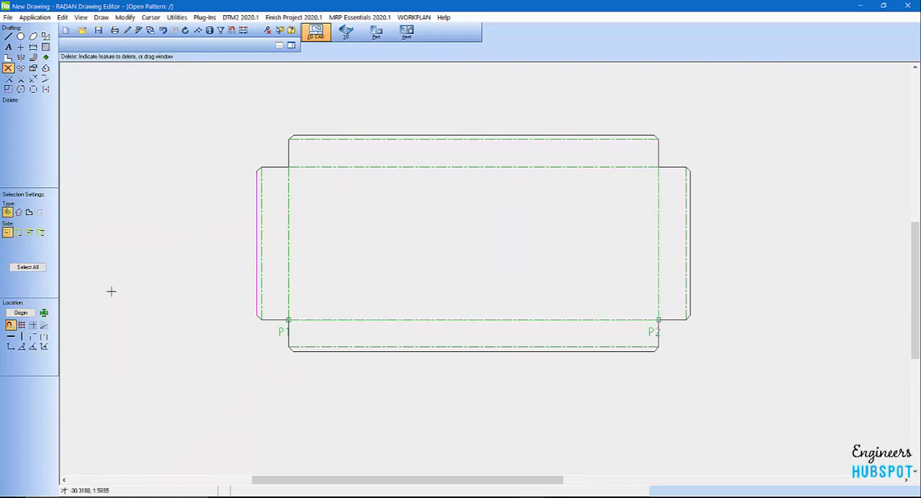
{"action": "mouse_move", "coordinate": [213, 284]}
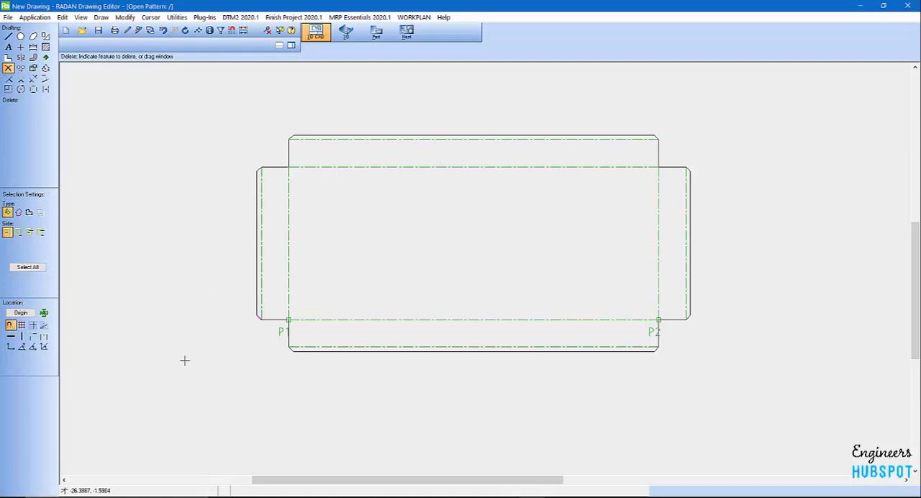
{"action": "mouse_move", "coordinate": [91, 340]}
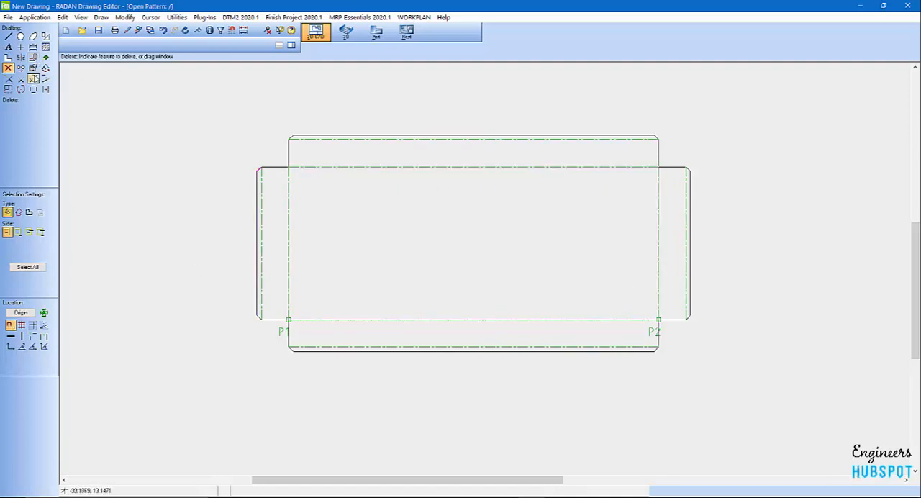
Place a radius 0.3125 hole offset X 1, Y 1 from the lower-left bend-line corner.
{"action": "left_click", "coordinate": [20, 36]}
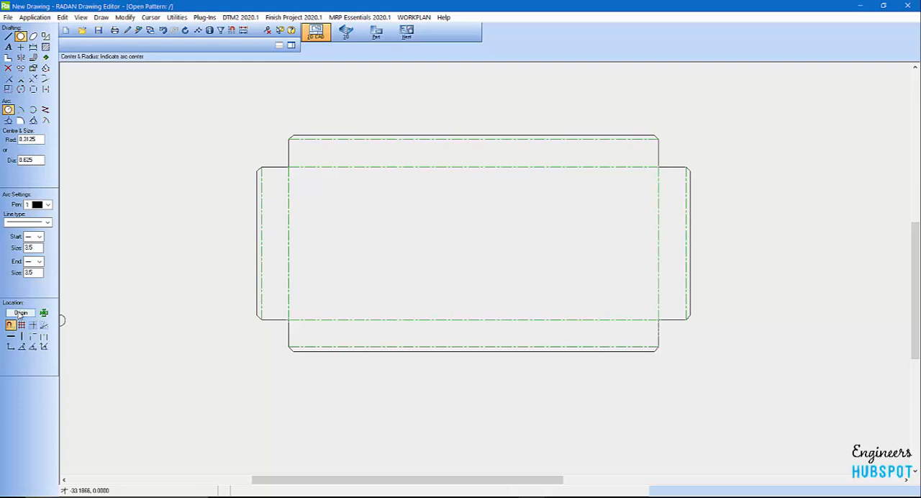
{"action": "left_click", "coordinate": [19, 312]}
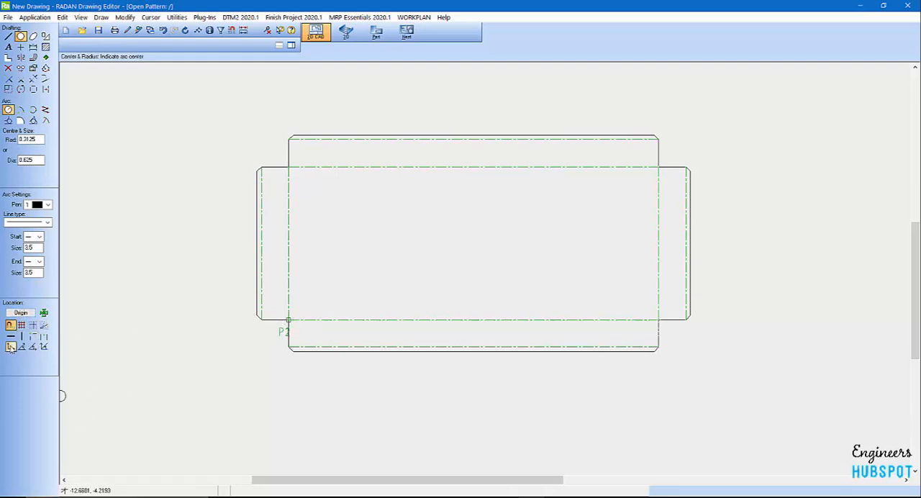
{"action": "left_click", "coordinate": [10, 346]}
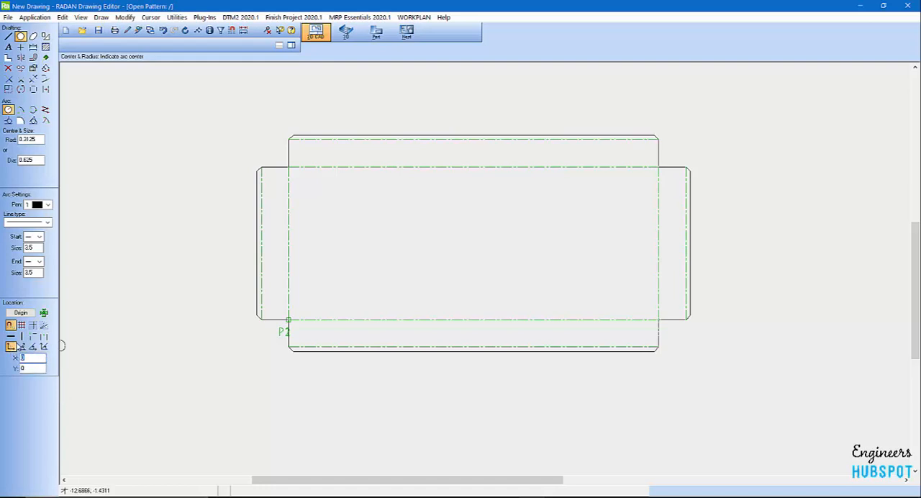
{"action": "mouse_move", "coordinate": [15, 358]}
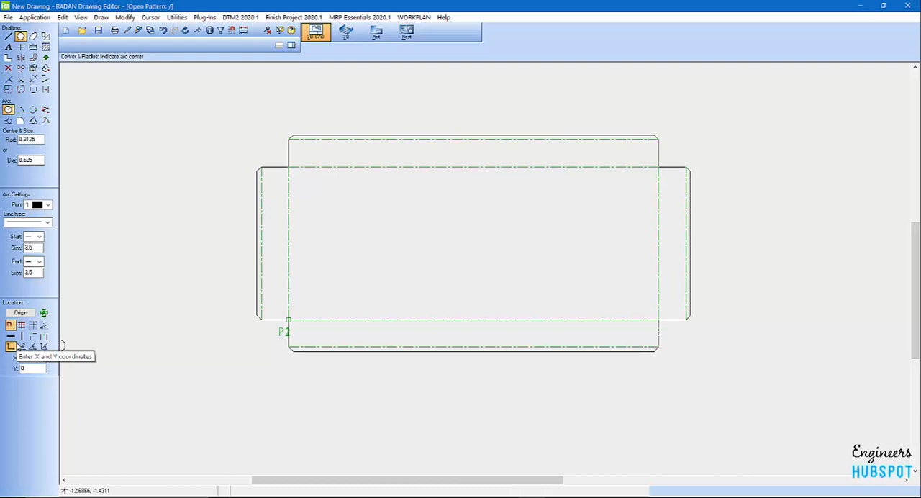
{"action": "type", "text": "1"}
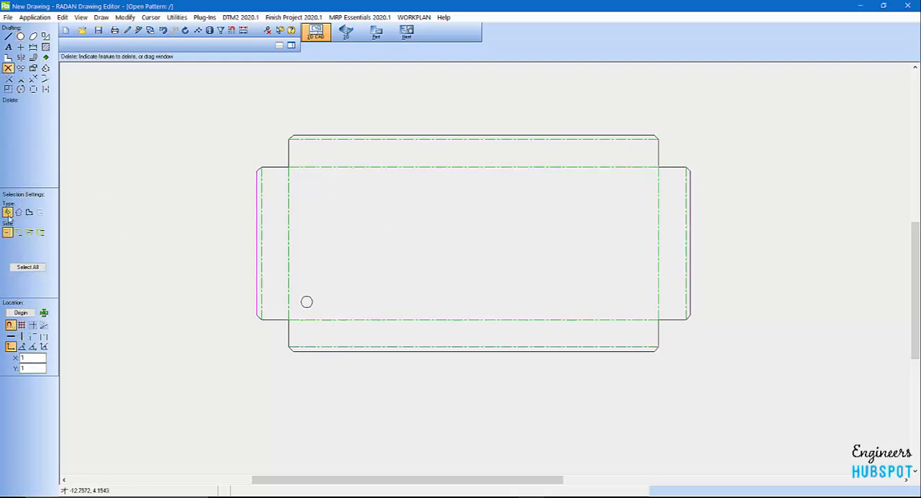
{"action": "mouse_move", "coordinate": [21, 58]}
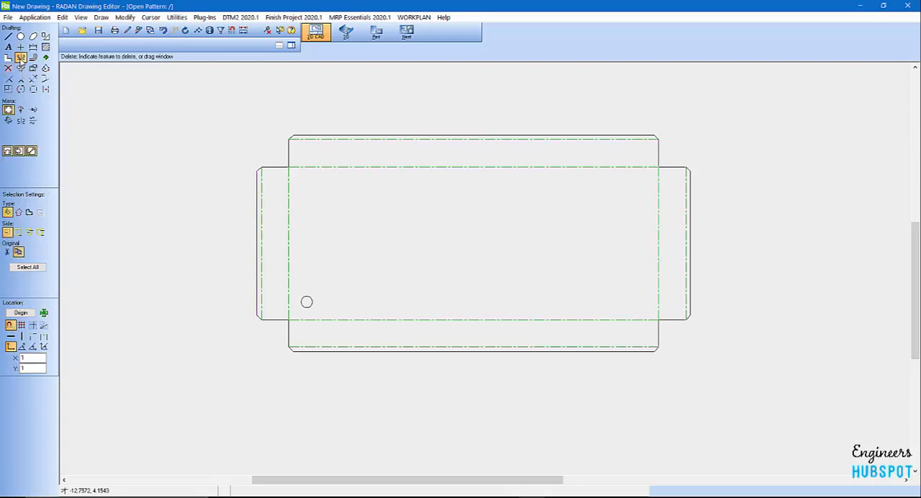
Start the Corner Repeat command to copy the hole to the corners.
{"action": "left_click", "coordinate": [10, 109]}
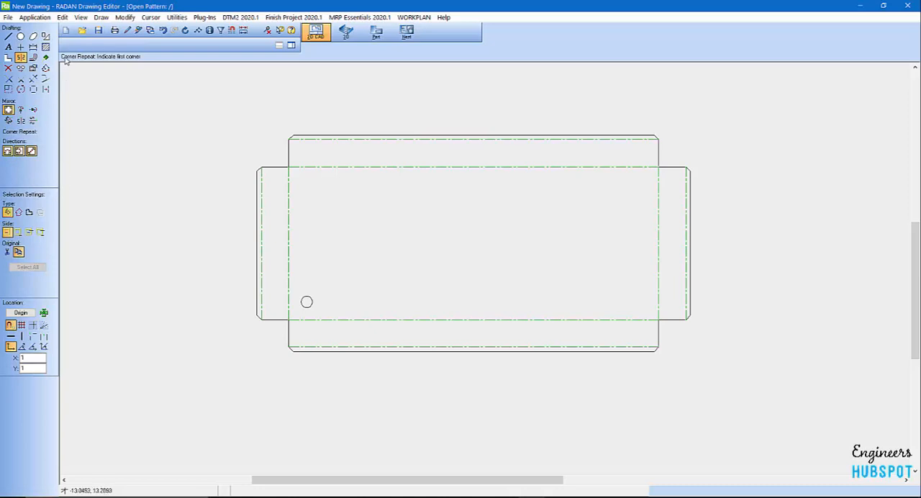
{"action": "mouse_move", "coordinate": [169, 52]}
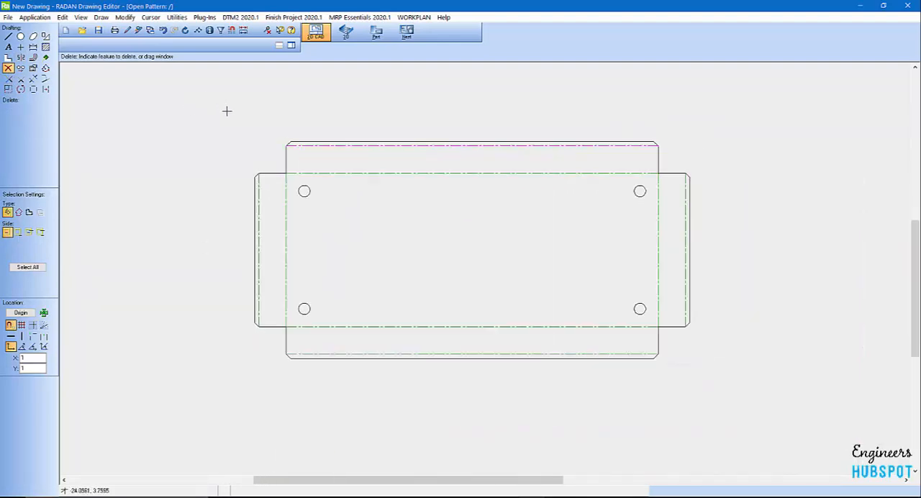
Save the drawing into the 2D-CAD folder with the file name 'Bottom Pan'.
{"action": "left_click", "coordinate": [34, 17]}
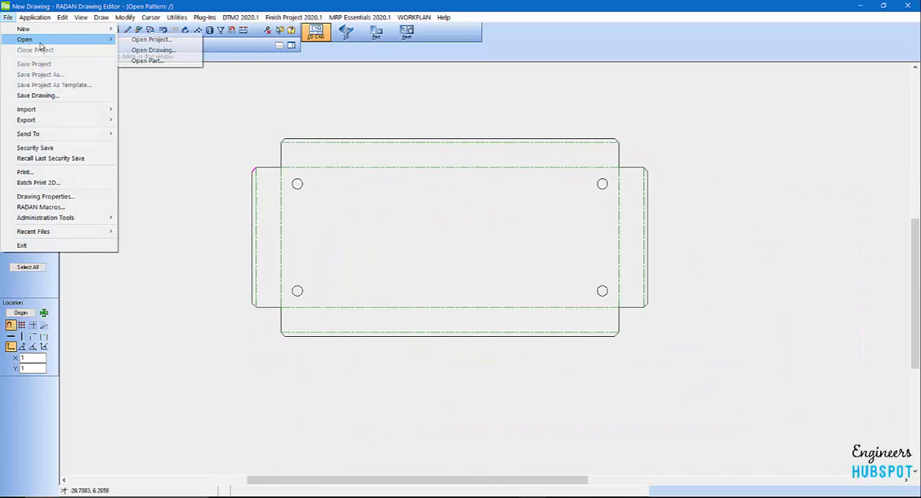
{"action": "left_click", "coordinate": [37, 95]}
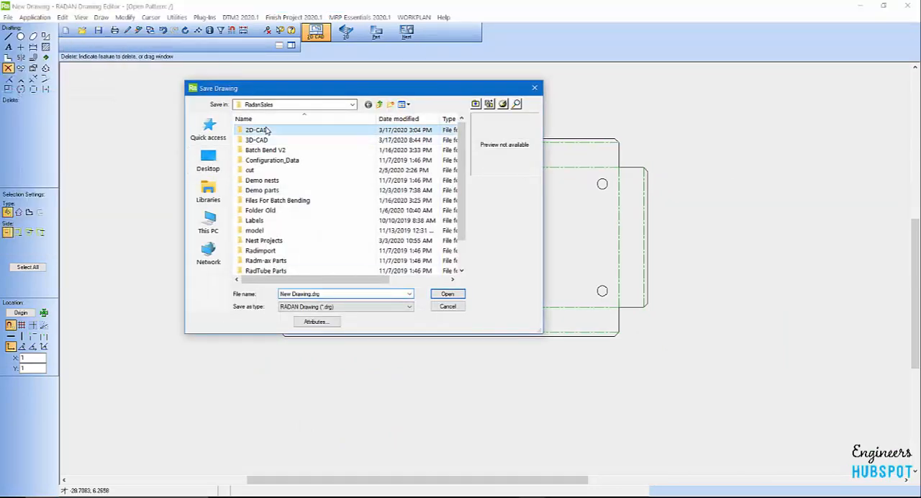
{"action": "double_click", "coordinate": [256, 130]}
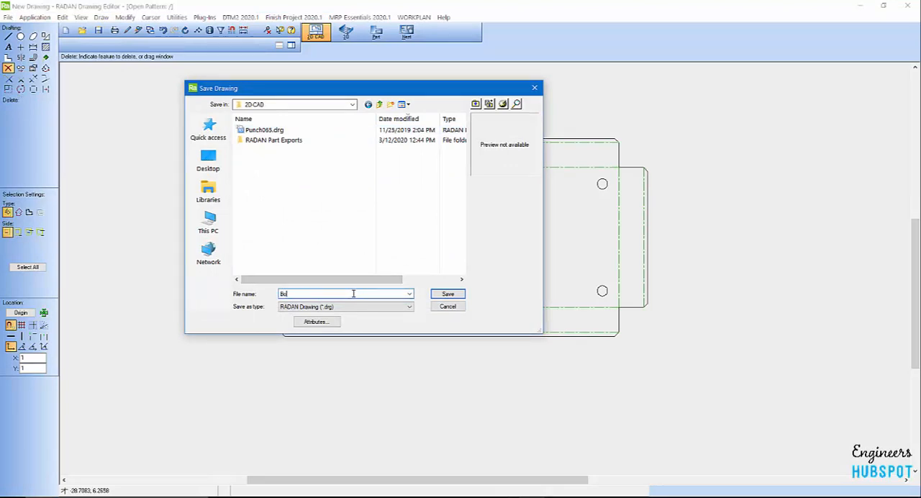
{"action": "type", "text": "Bottom Panl"}
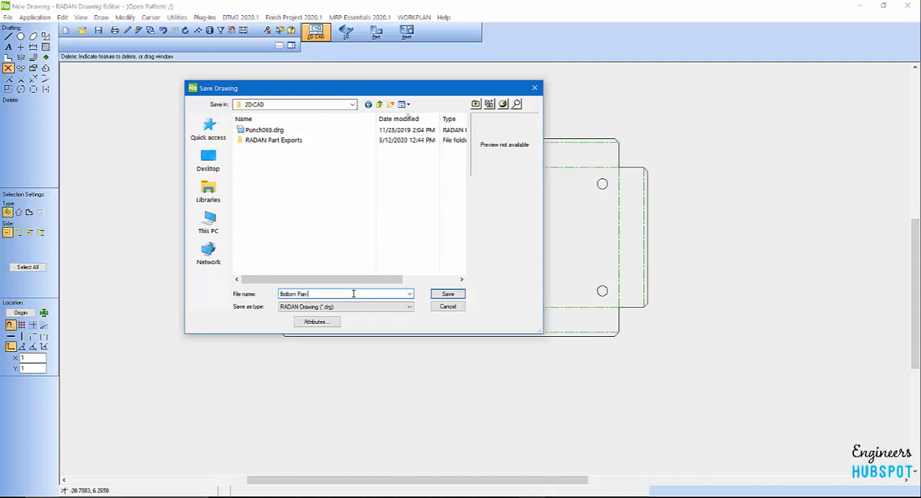
{"action": "left_click", "coordinate": [447, 294]}
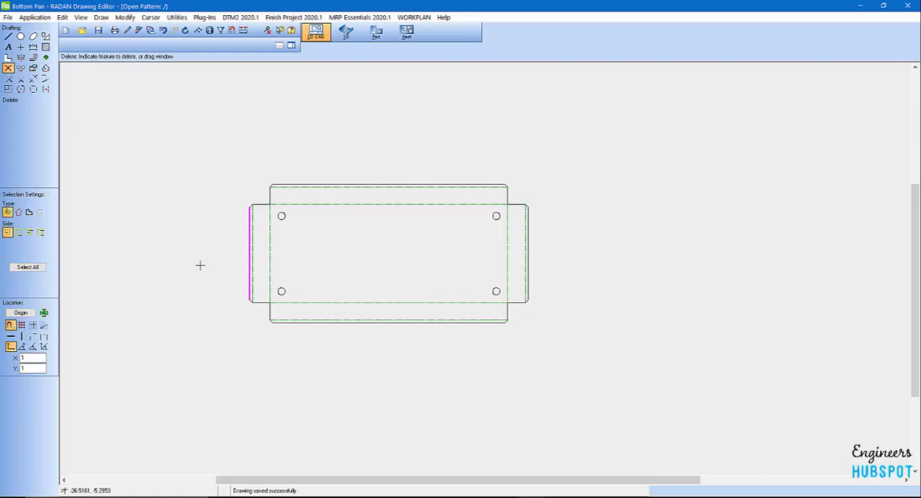
{"action": "mouse_move", "coordinate": [195, 259]}
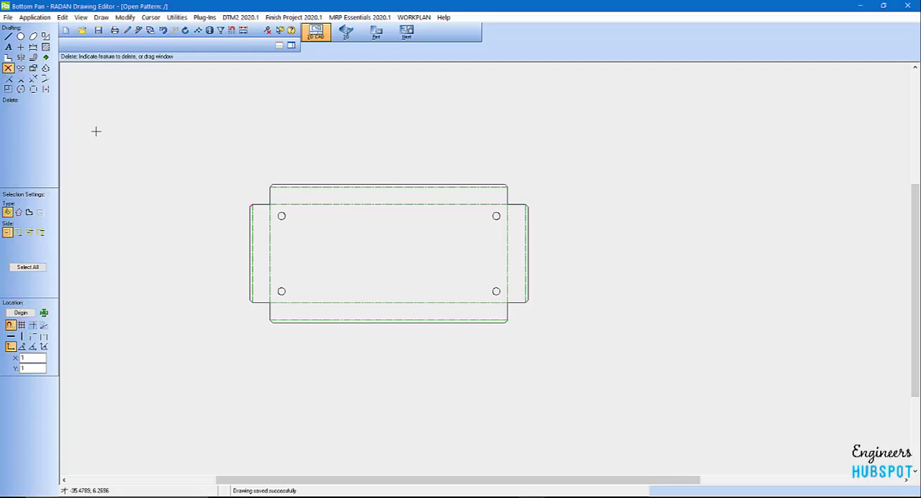
{"action": "mouse_move", "coordinate": [83, 125]}
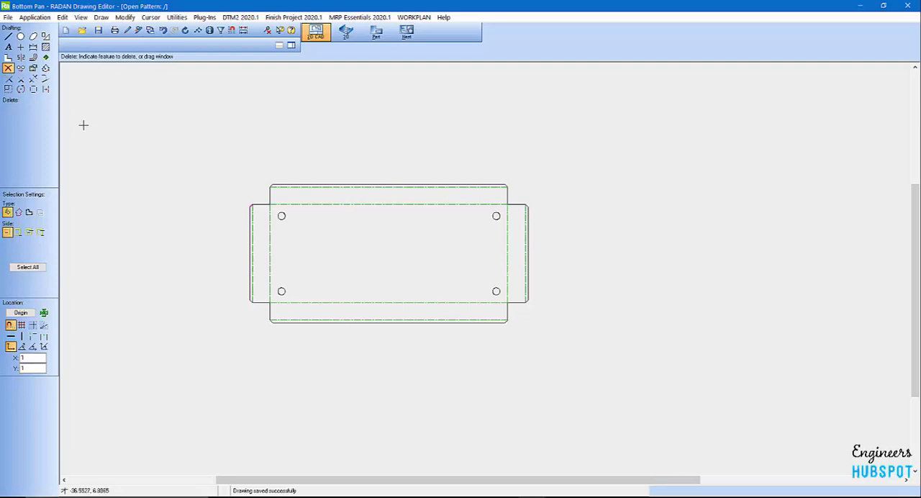
{"action": "mouse_move", "coordinate": [60, 193]}
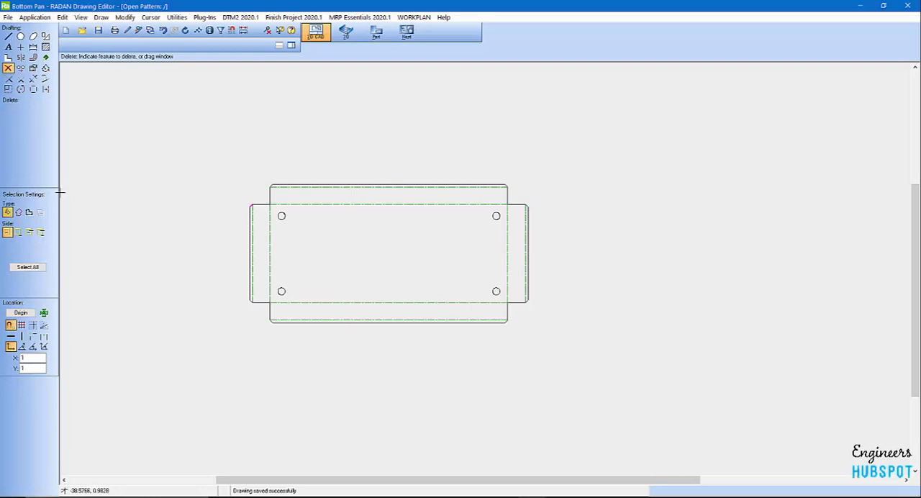
{"action": "mouse_move", "coordinate": [125, 84]}
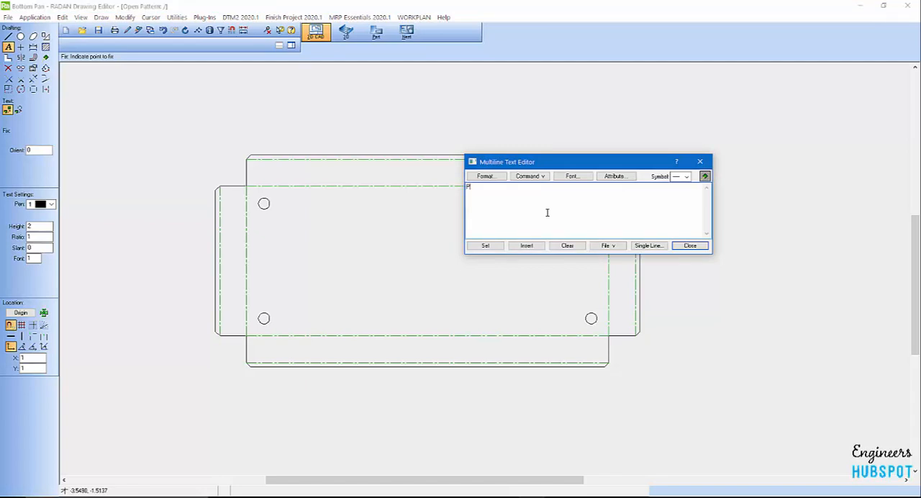
Place the text 'PAN 00213568' beneath the lower-left hole and close the text editor.
{"action": "type", "text": "PAN 00213568"}
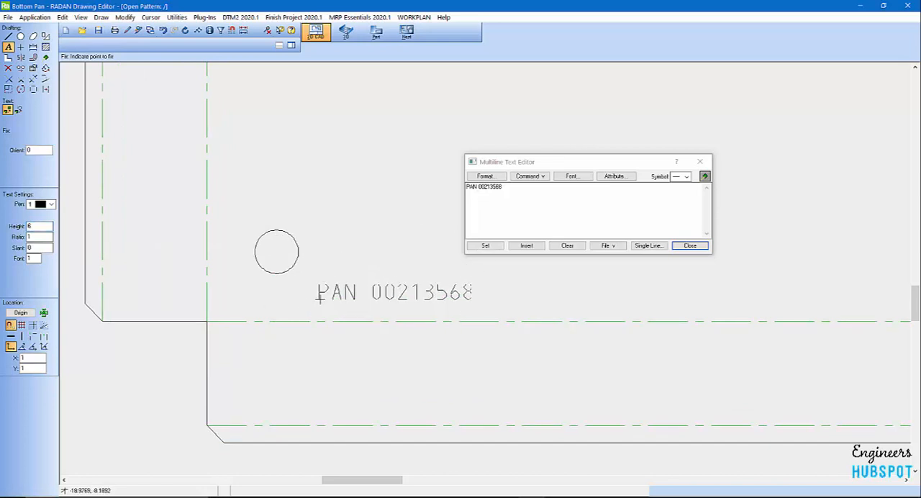
{"action": "left_click", "coordinate": [690, 245]}
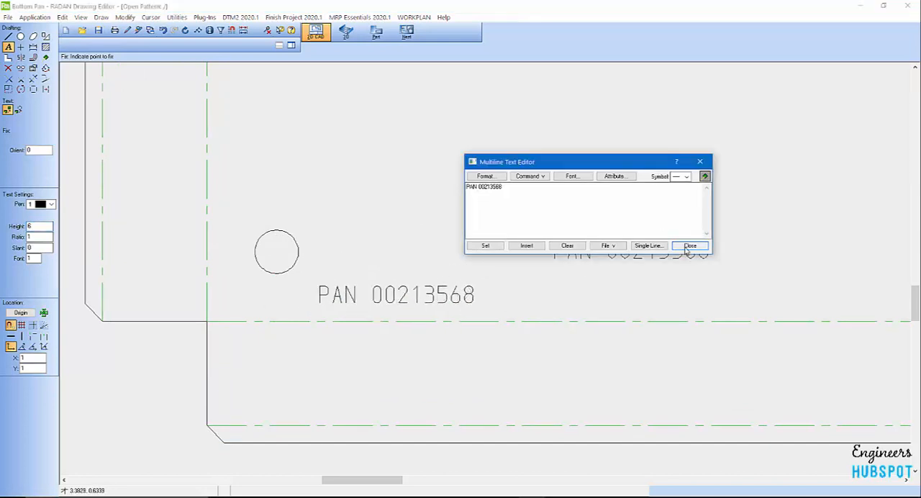
{"action": "left_click", "coordinate": [689, 245]}
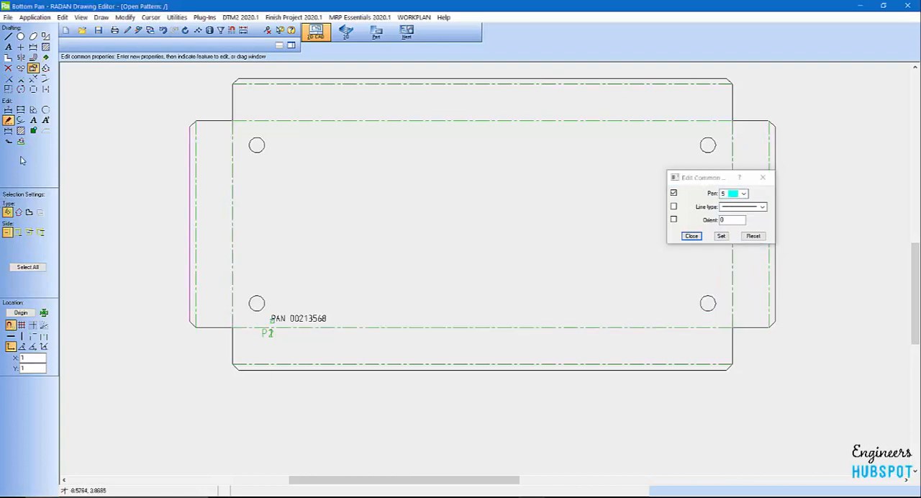
{"action": "mouse_move", "coordinate": [38, 155]}
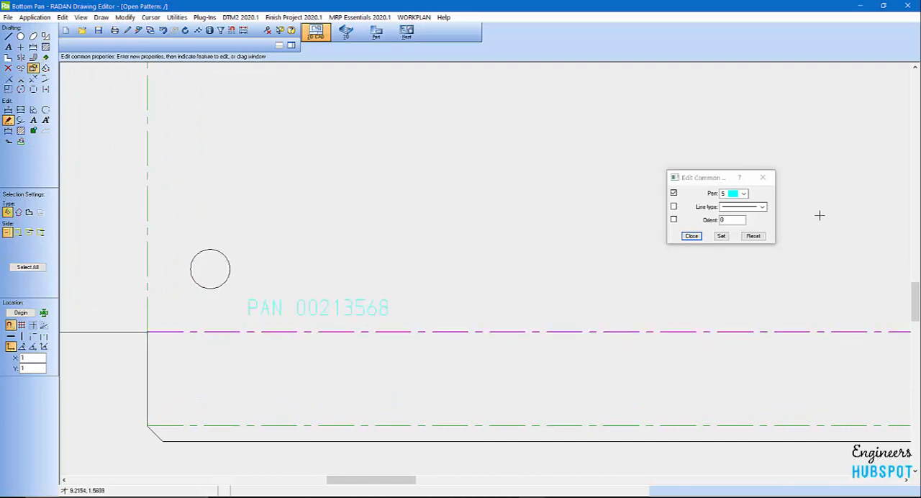
Close Edit Common Properties once the label's pen is set to 5 (cyan).
{"action": "left_click", "coordinate": [691, 236]}
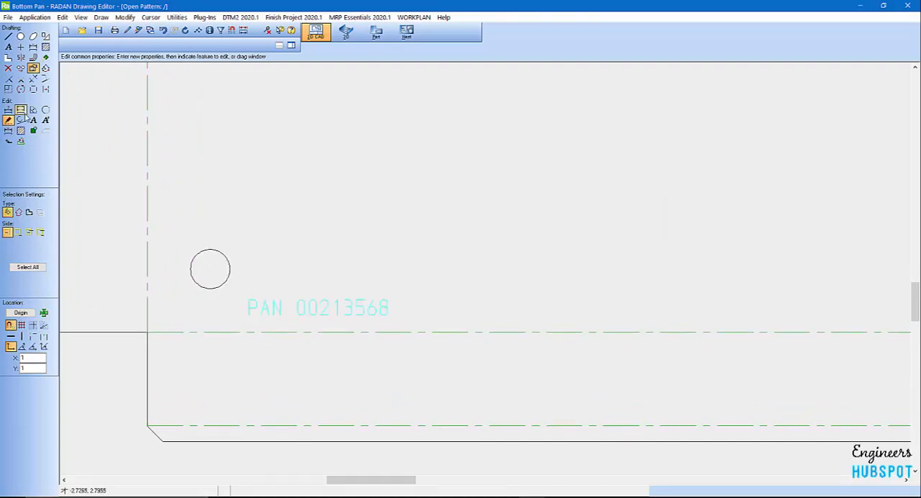